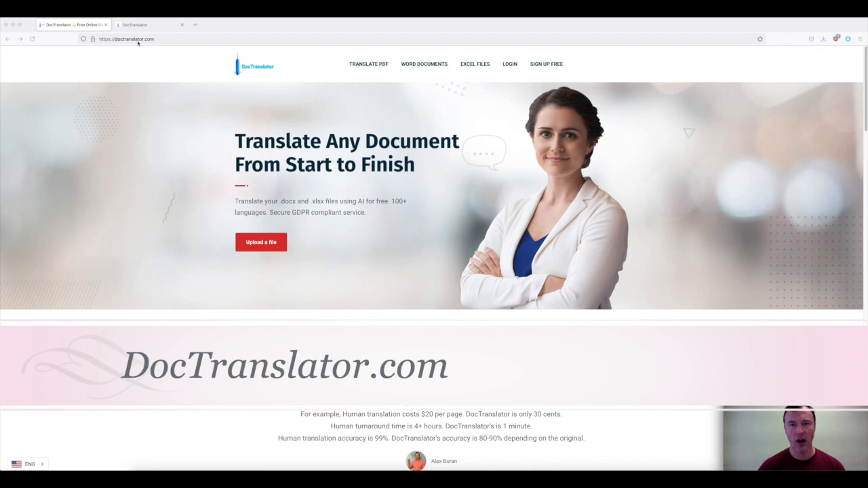
{"action": "mouse_move", "coordinate": [536, 68]}
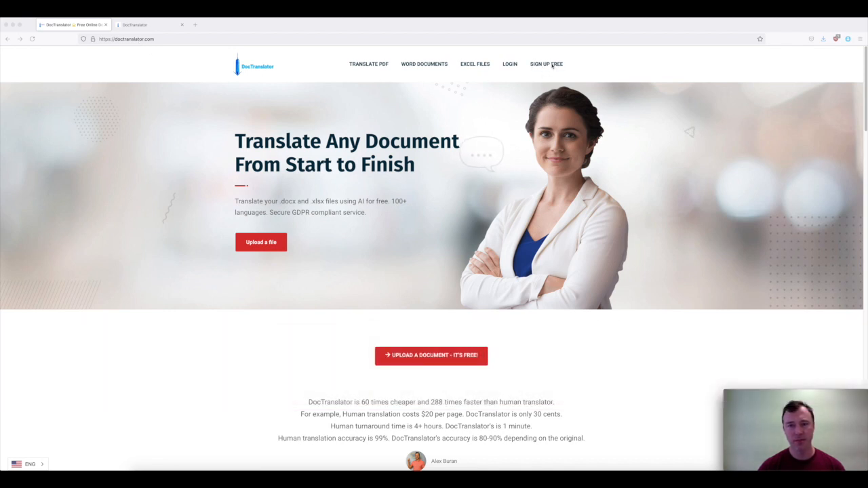
Log in to reach the dashboard showing 9966 words, $0.00 expenses and 3 files.
{"action": "left_click", "coordinate": [545, 64]}
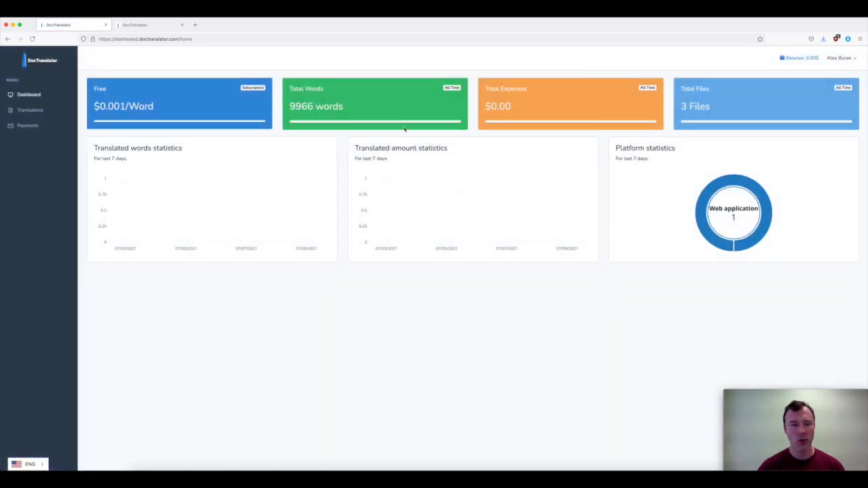
{"action": "mouse_move", "coordinate": [388, 143]}
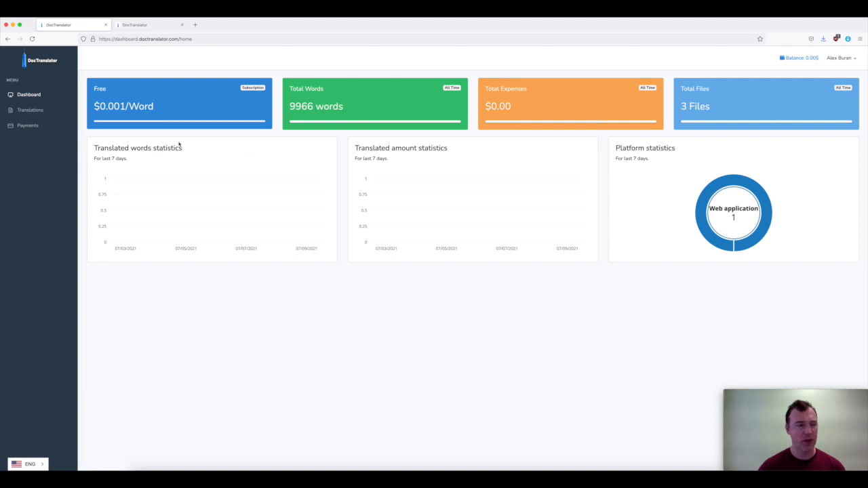
On the Translations page, choose the Small Business Administration employee policy PDF from Downloads.
{"action": "left_click", "coordinate": [30, 110]}
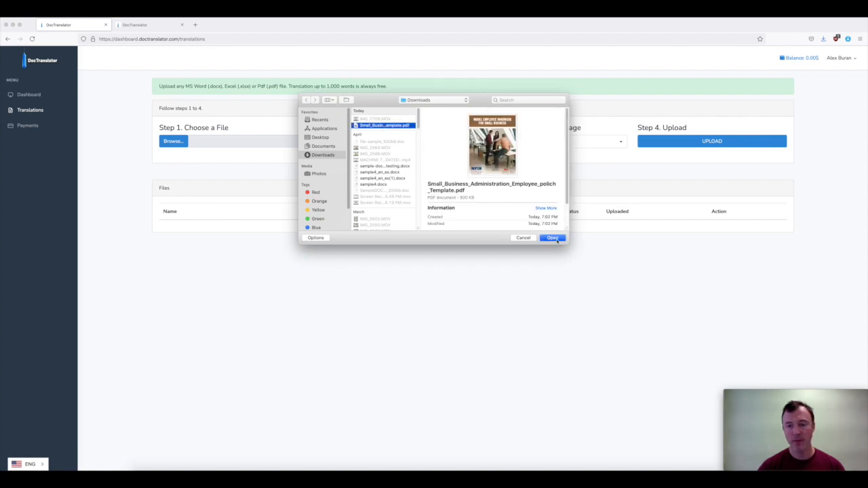
{"action": "left_click", "coordinate": [552, 237]}
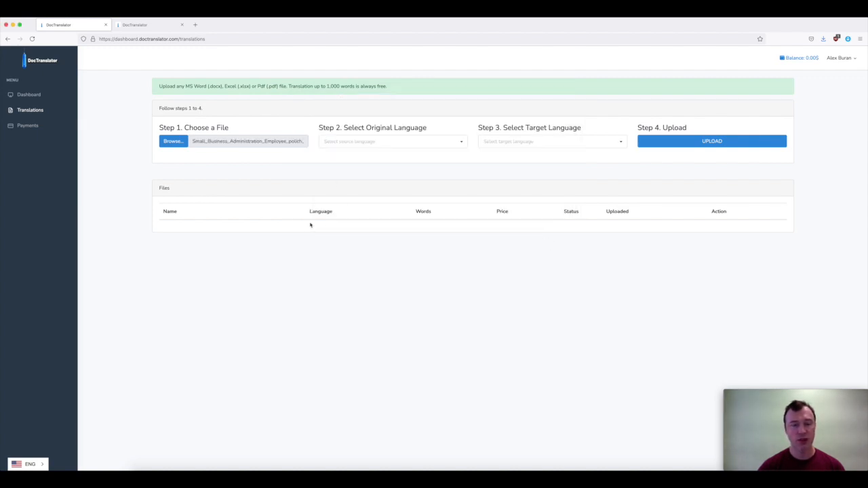
Set English as the original language and Spanish as the target language.
{"action": "left_click", "coordinate": [392, 141]}
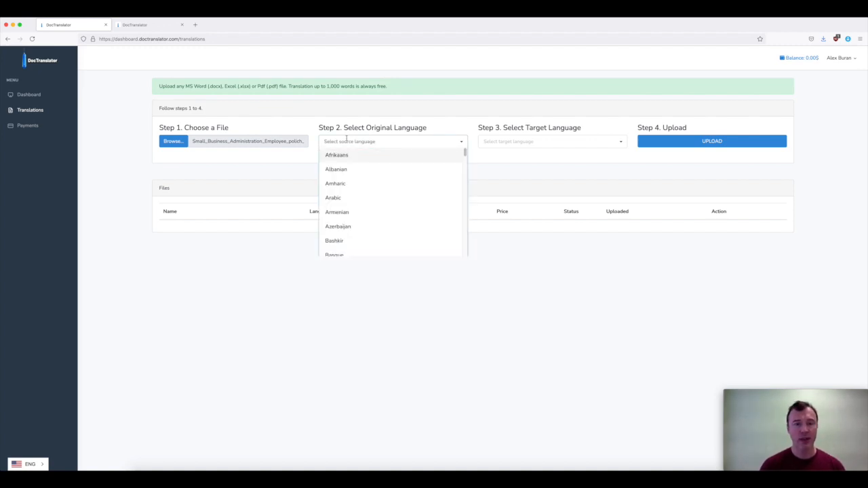
{"action": "type", "text": "En"}
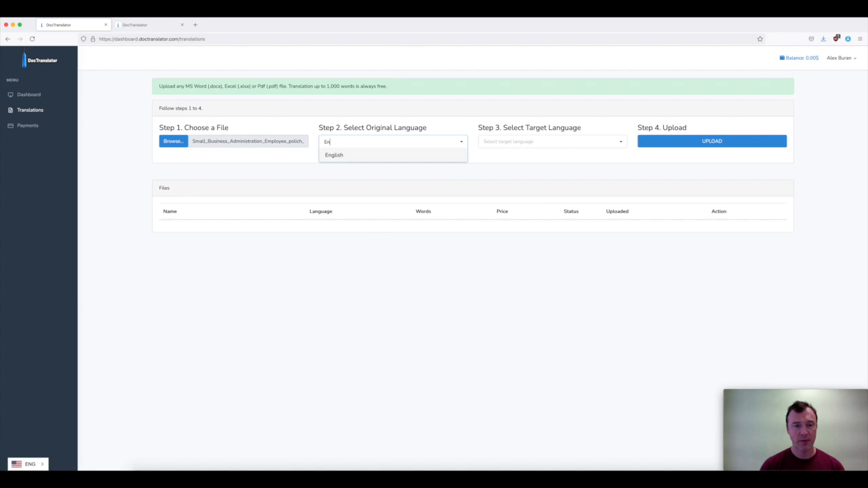
{"action": "left_click", "coordinate": [334, 155]}
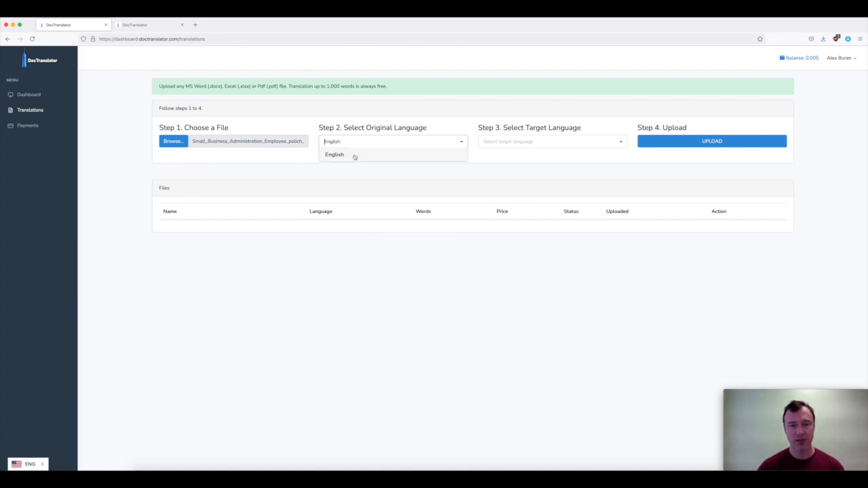
{"action": "left_click", "coordinate": [551, 141]}
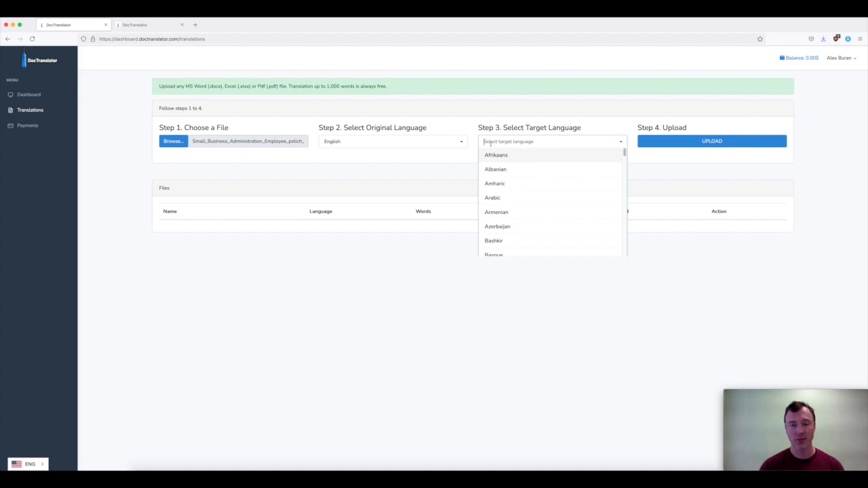
{"action": "type", "text": "Spanish"}
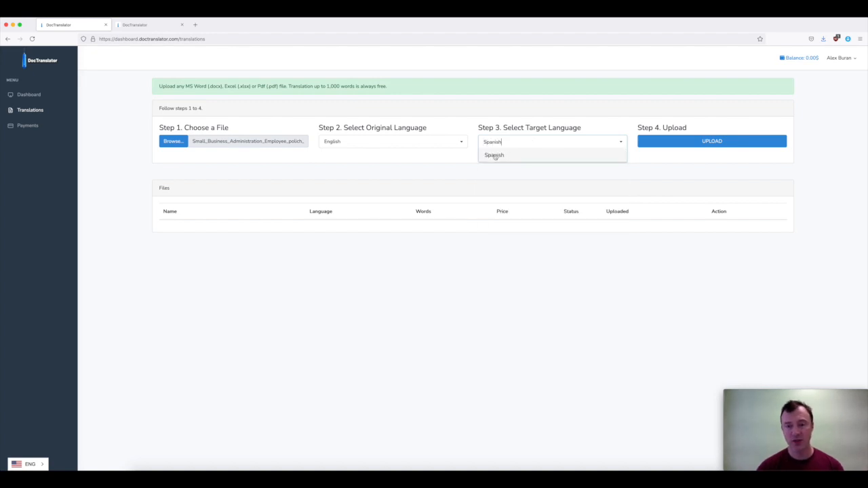
{"action": "left_click", "coordinate": [494, 154]}
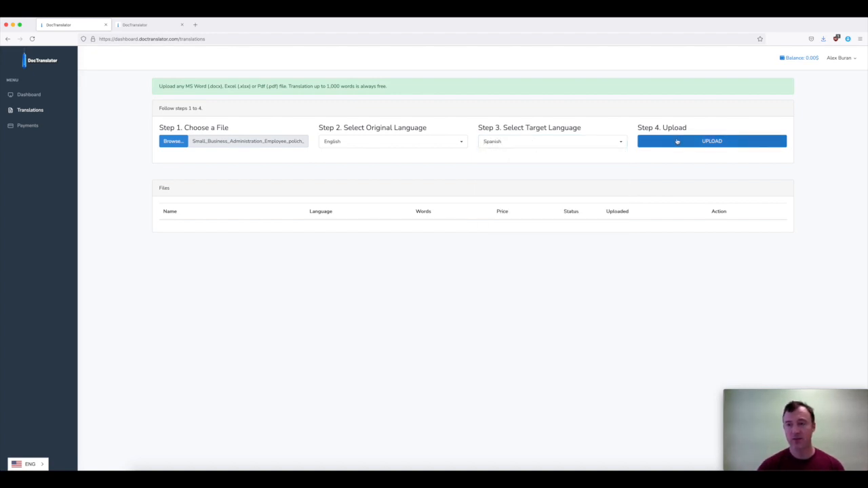
Upload the policy PDF so it appears in the Files table with word count, price and translation buttons.
{"action": "left_click", "coordinate": [712, 141]}
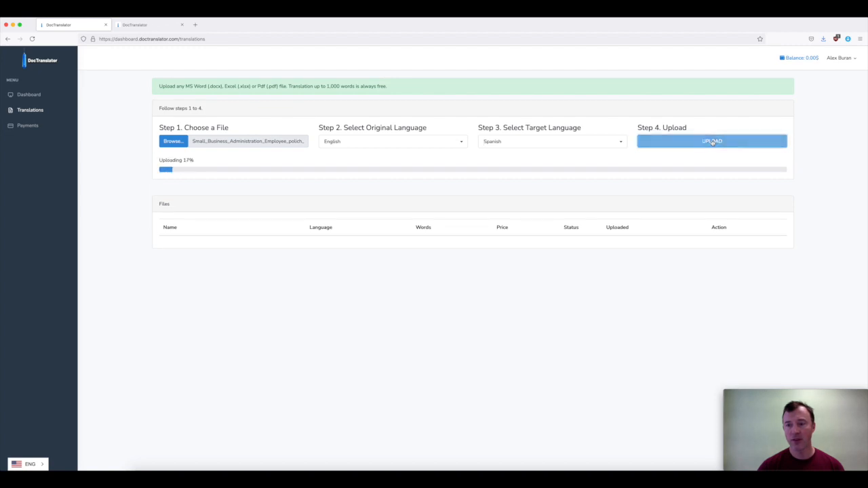
{"action": "left_click", "coordinate": [710, 141]}
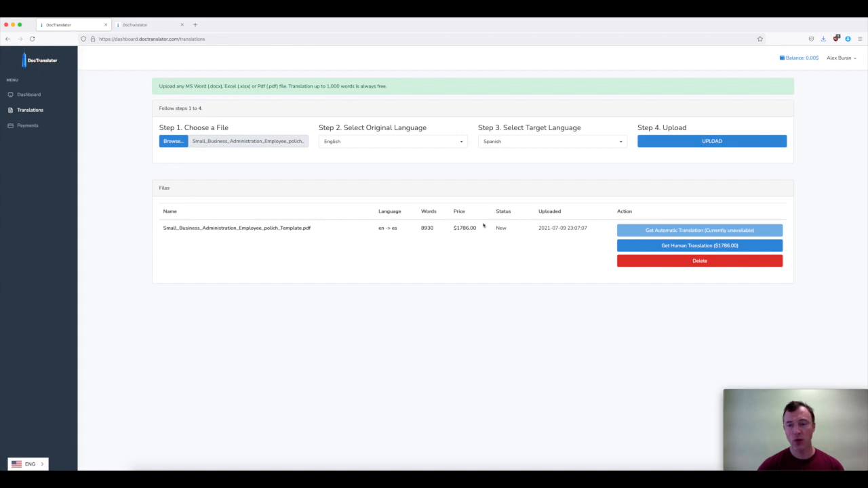
{"action": "mouse_move", "coordinate": [657, 247]}
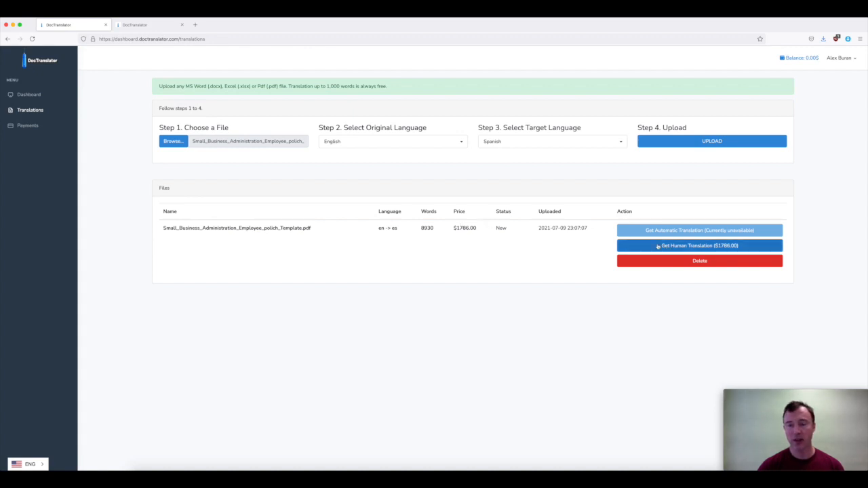